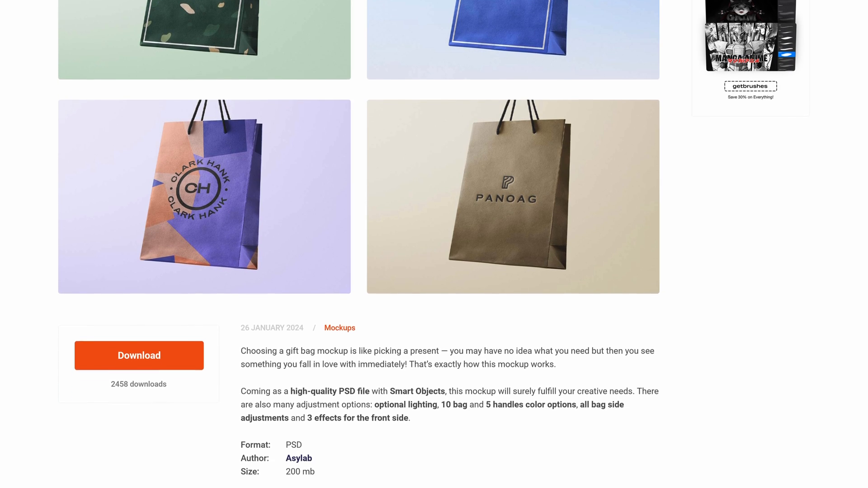
Bring up Settings from the Edit menu to reach the General page with PSD import options
scroll("down", 3)
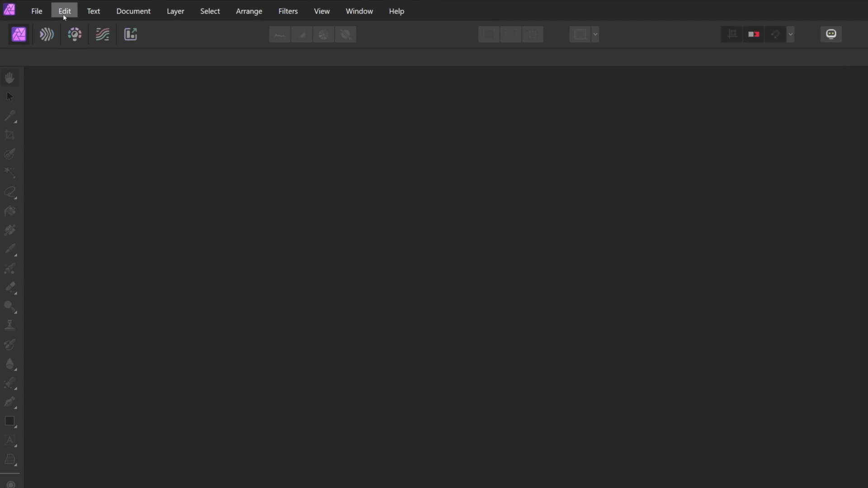
left_click(65, 11)
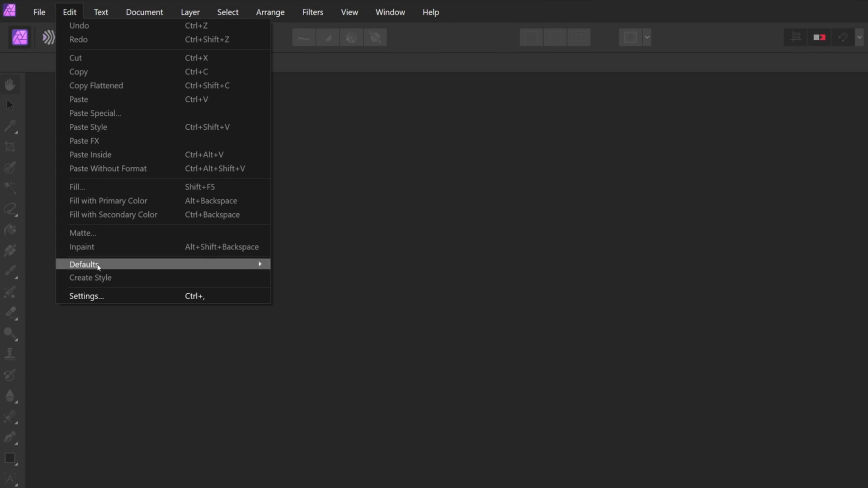
left_click(86, 296)
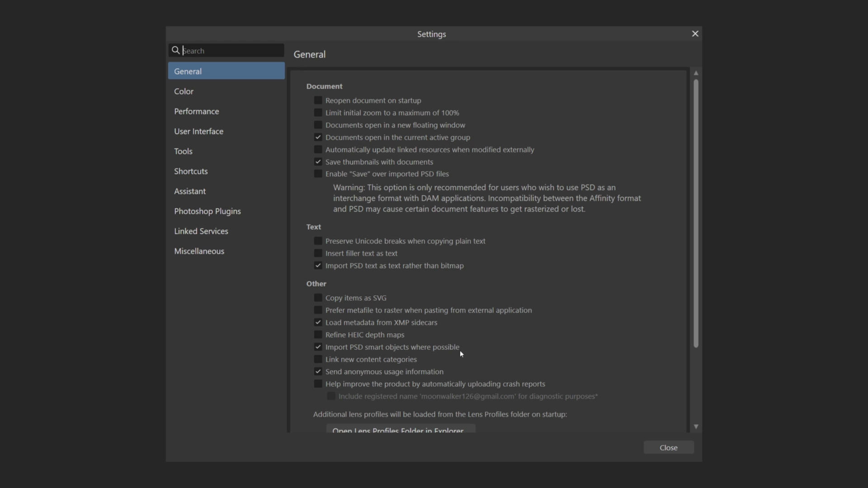
mouse_move(480, 357)
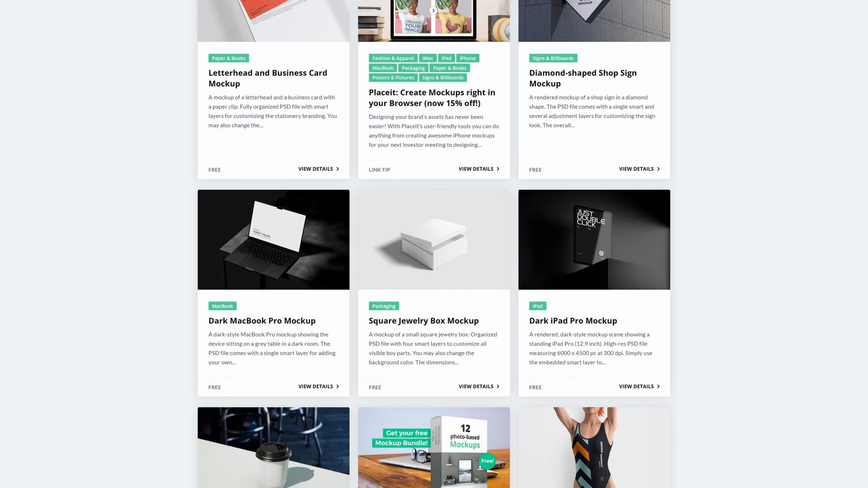
scroll("down", 3)
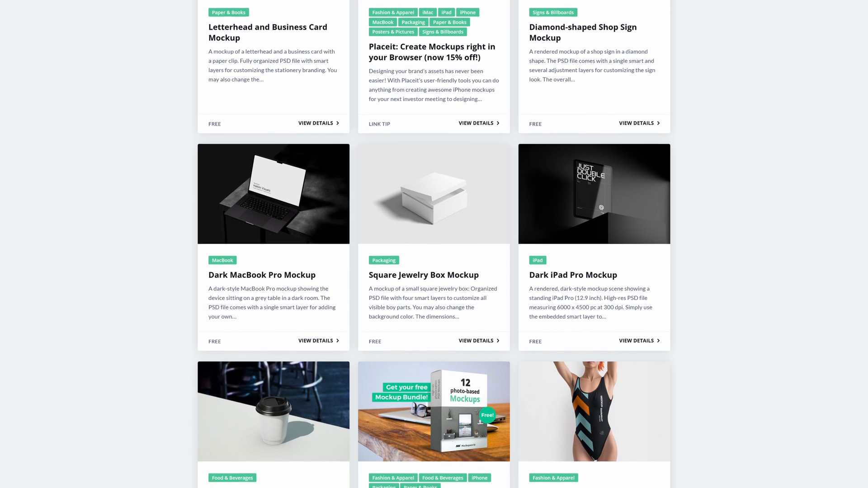
scroll("down", 3)
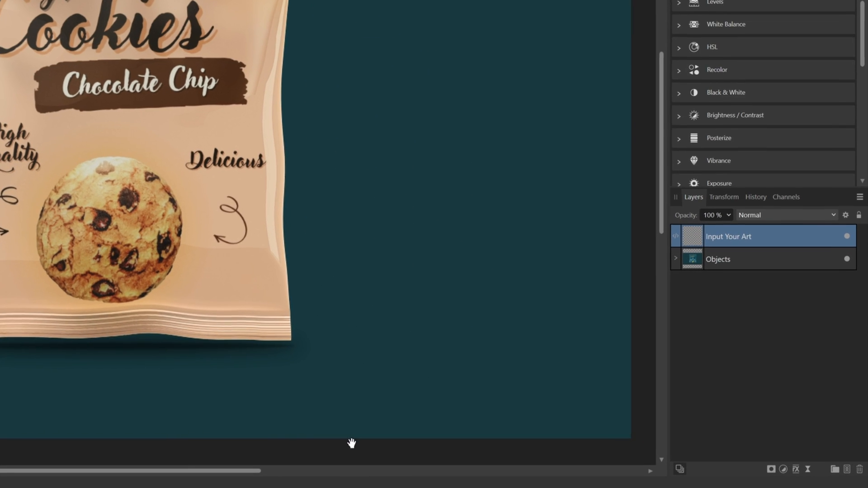
Expand Objects and Background, then recolour the Backgroud_Color fill layer to a warm brown
left_click(677, 259)
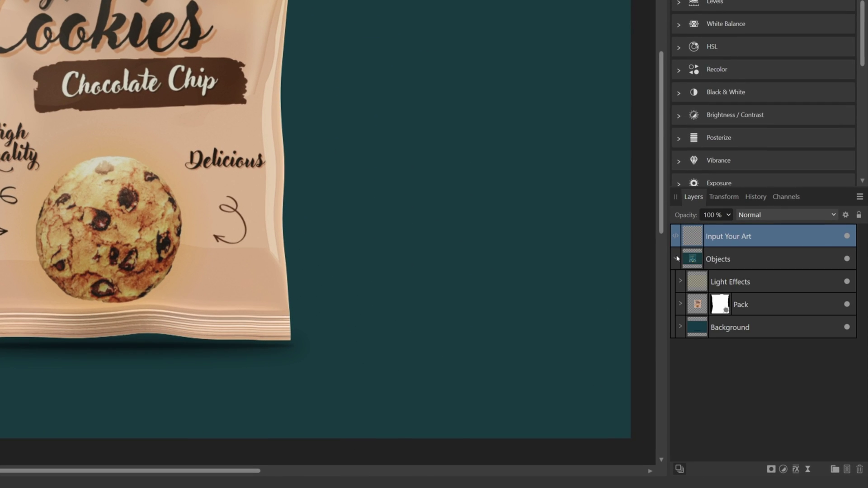
left_click(680, 328)
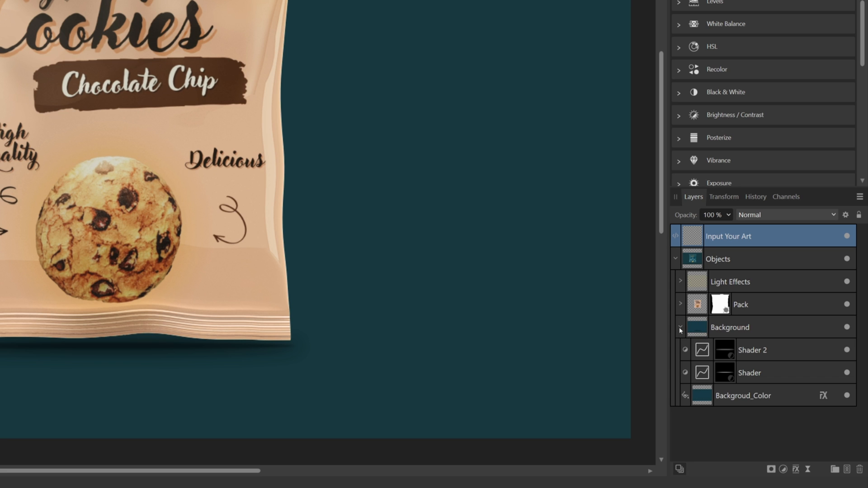
left_click(762, 396)
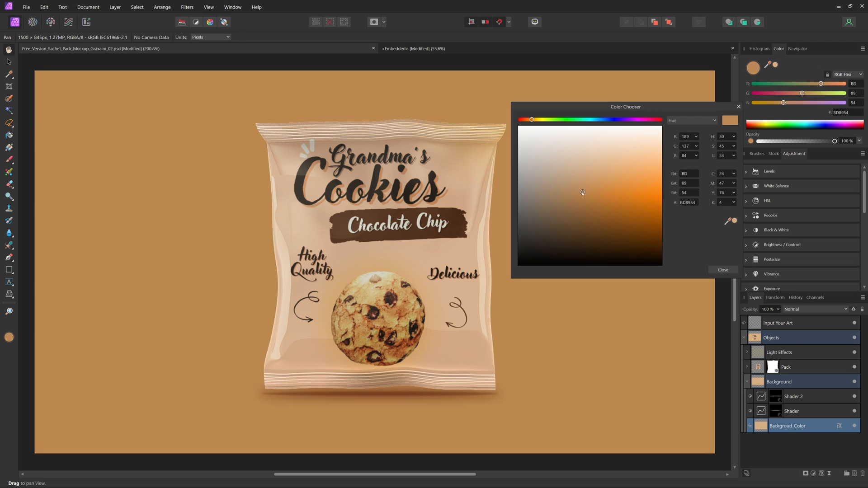
left_click(724, 270)
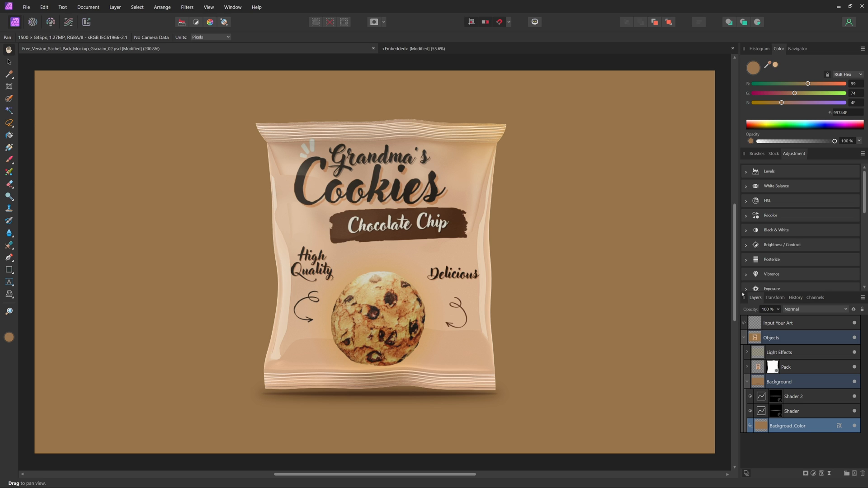
Switch to the coffee mockup and choose the Perspective Tool from the Mesh Warp flyout
left_click(421, 48)
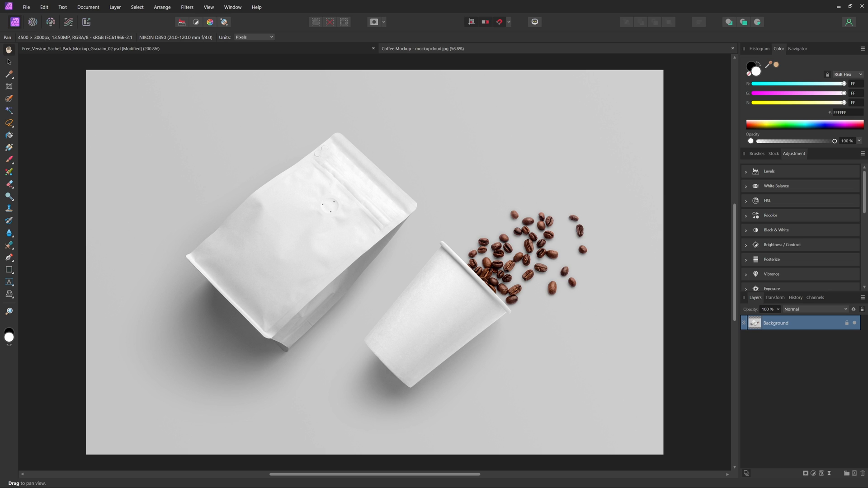
mouse_move(393, 247)
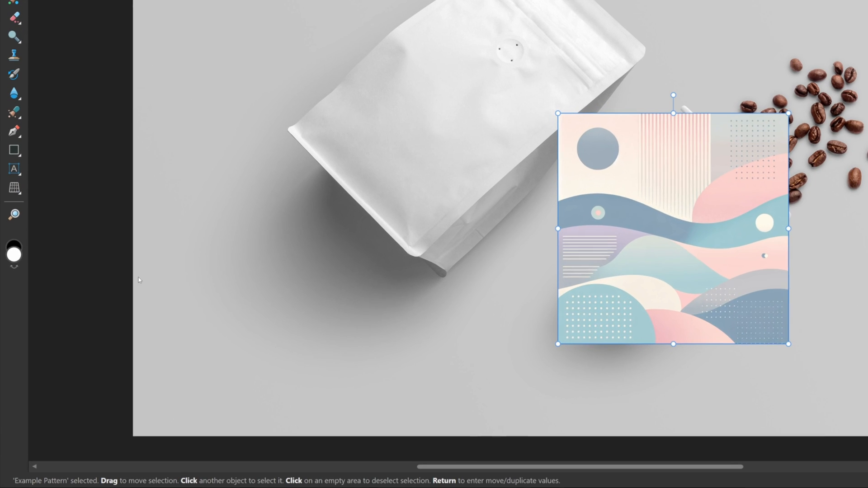
left_click(12, 188)
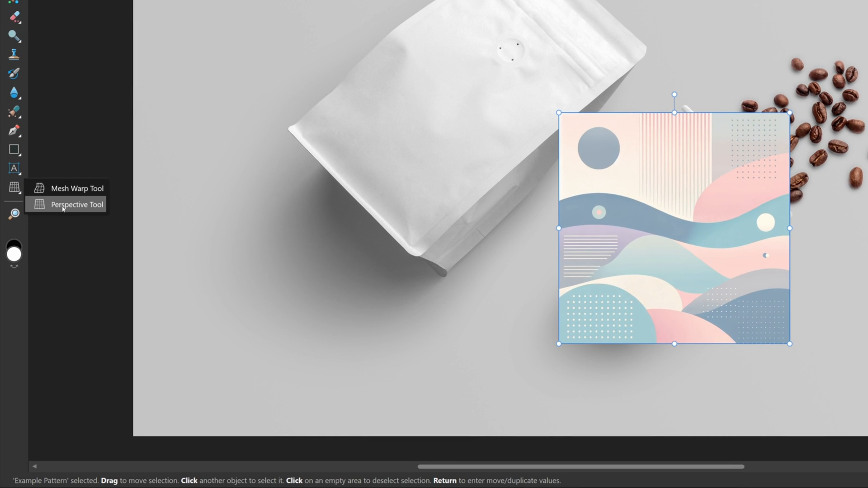
left_click(66, 204)
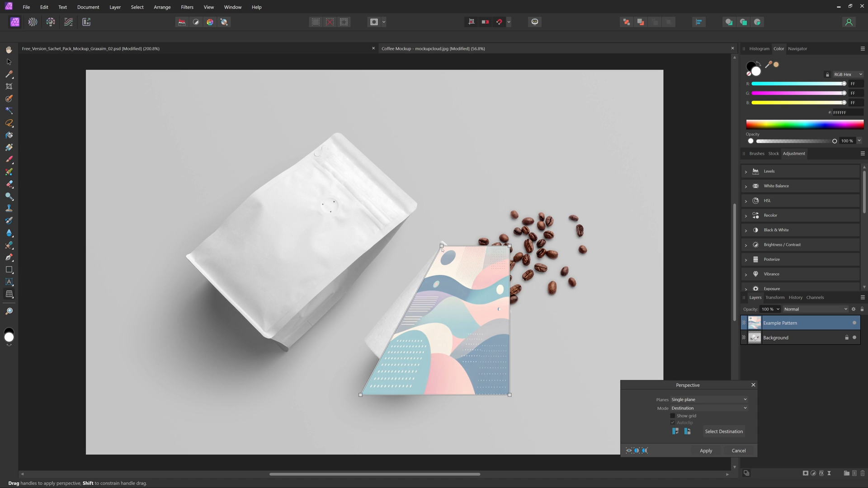
Drag the Example Pattern's corners onto the cup's rim, edge and base
left_click_drag(508, 245, 508, 314)
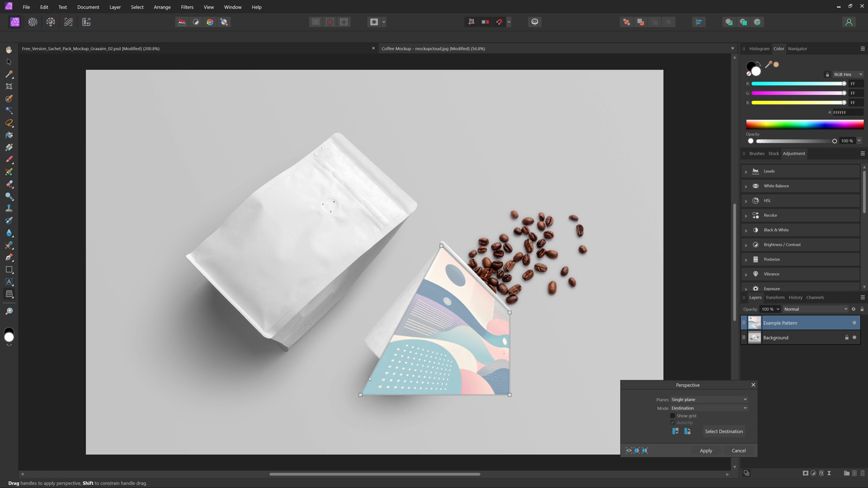
left_click_drag(360, 395, 366, 358)
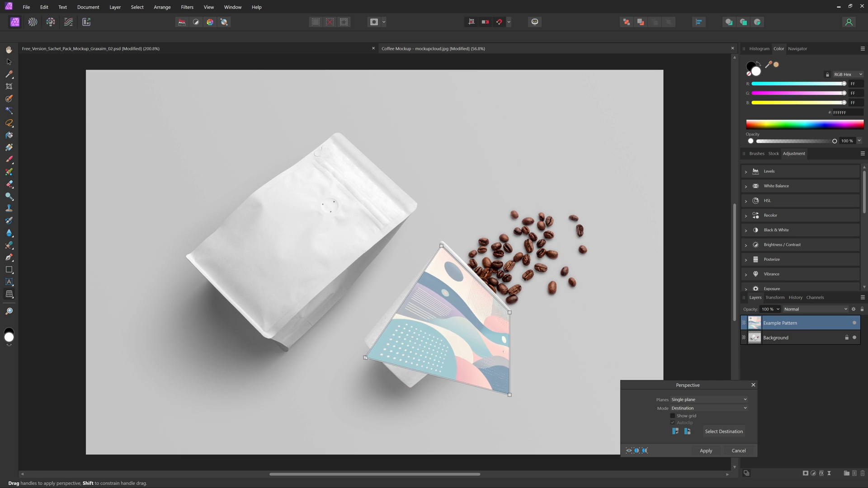
left_click_drag(366, 357, 409, 394)
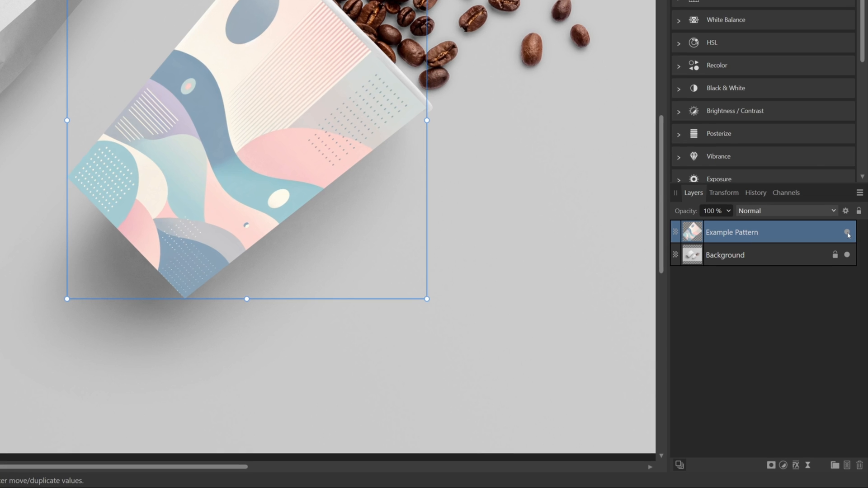
Lower the pattern's opacity to align it to the cup, then set its blend mode to Multiply
left_click(844, 232)
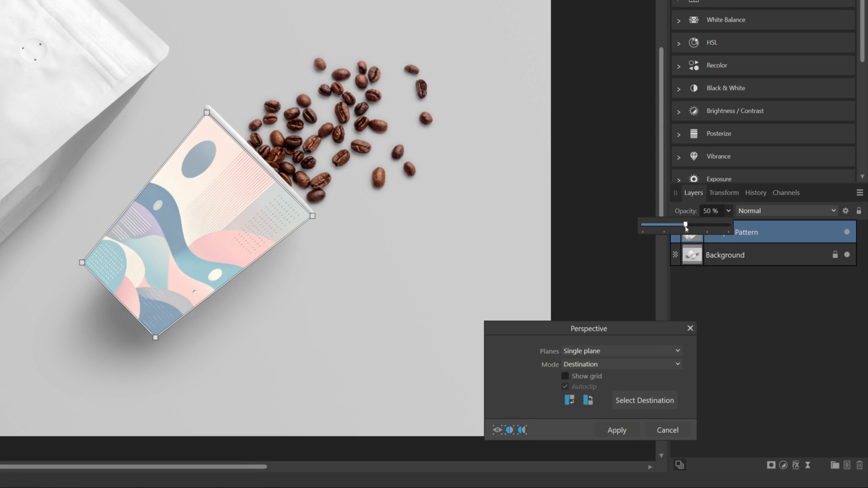
left_click_drag(685, 224, 652, 225)
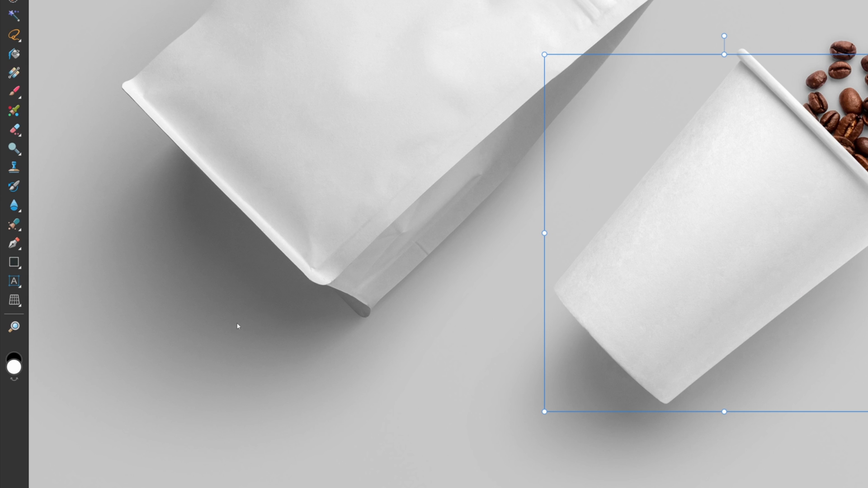
mouse_move(11, 243)
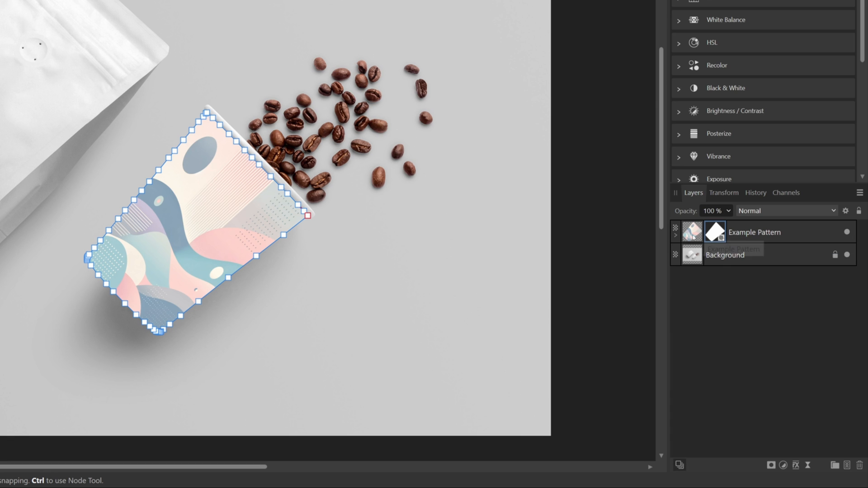
left_click(786, 211)
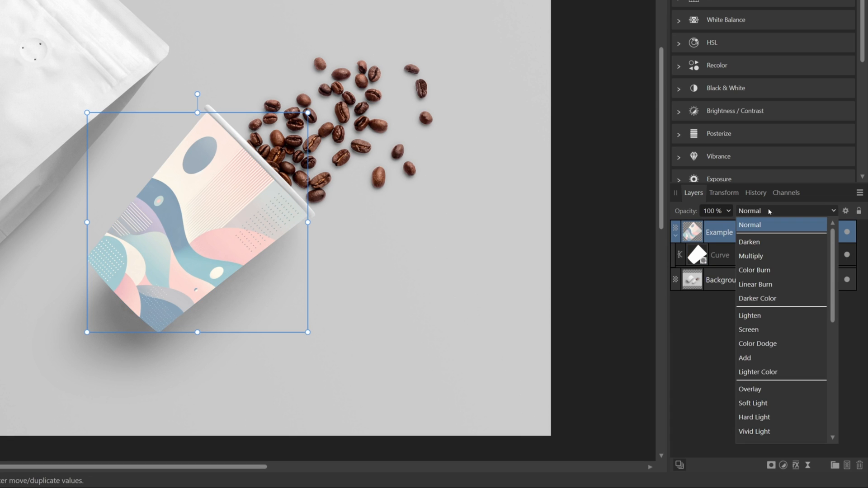
left_click(750, 255)
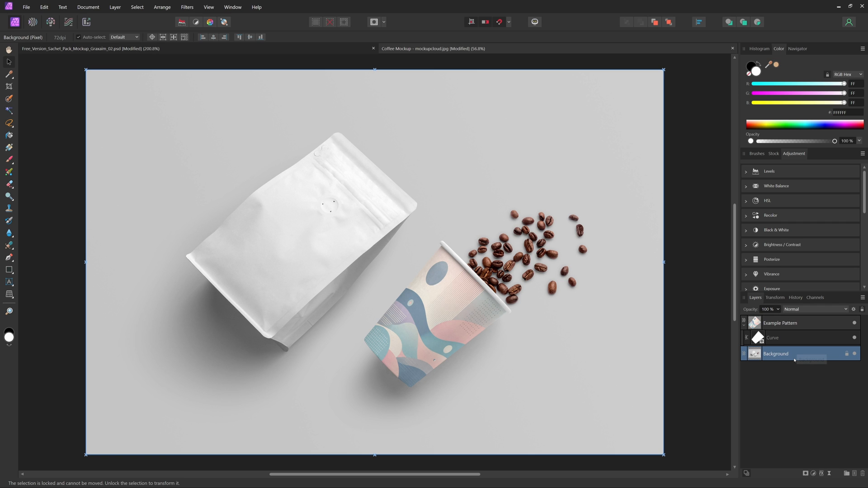
Select the duplicated pattern and start perspective-warping it over the coffee bag
left_click(434, 320)
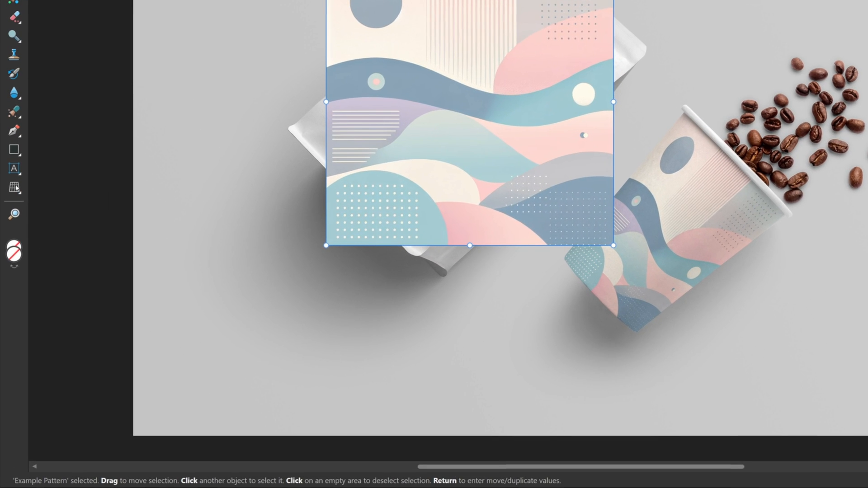
left_click(13, 186)
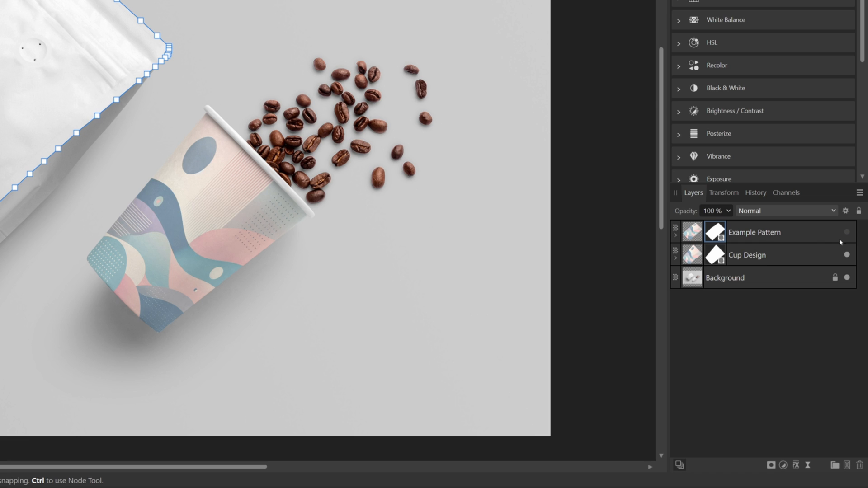
Show the bag's Example Pattern layer, blend it with Multiply and deselect to view the mockup
left_click(755, 232)
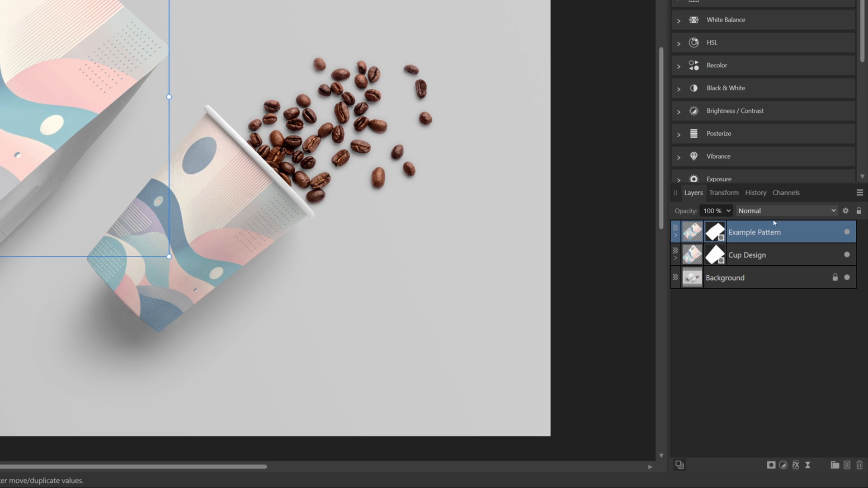
left_click(786, 210)
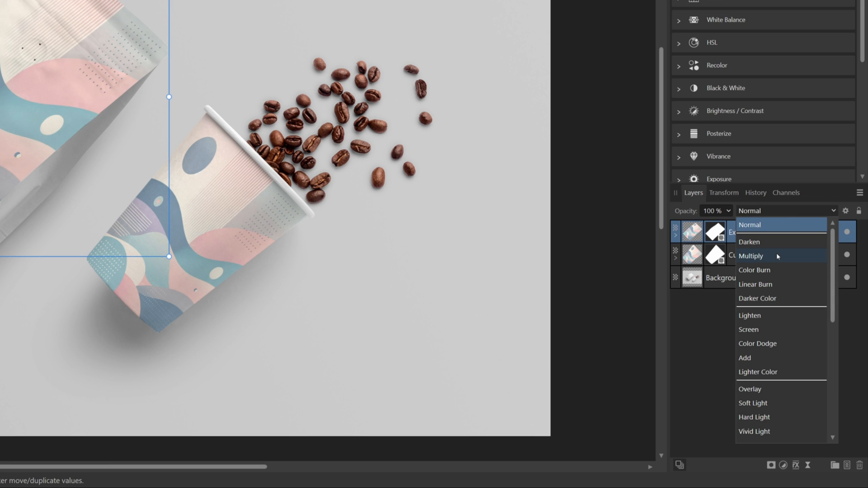
left_click(751, 256)
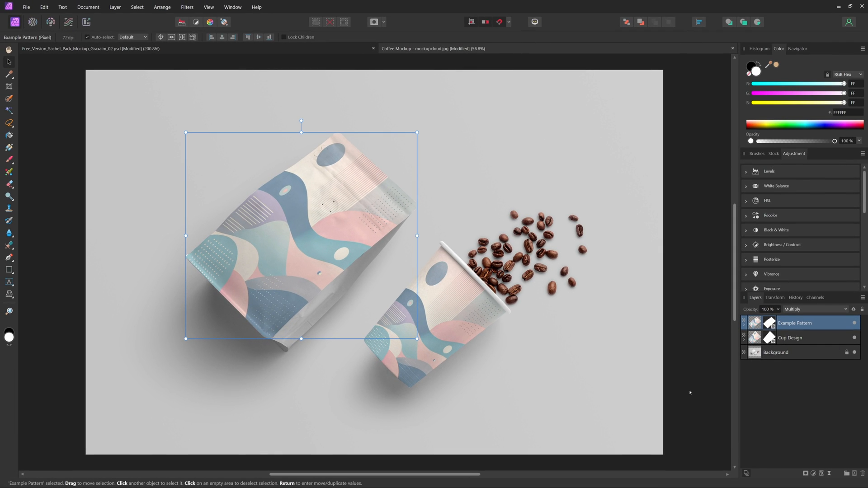
left_click(776, 351)
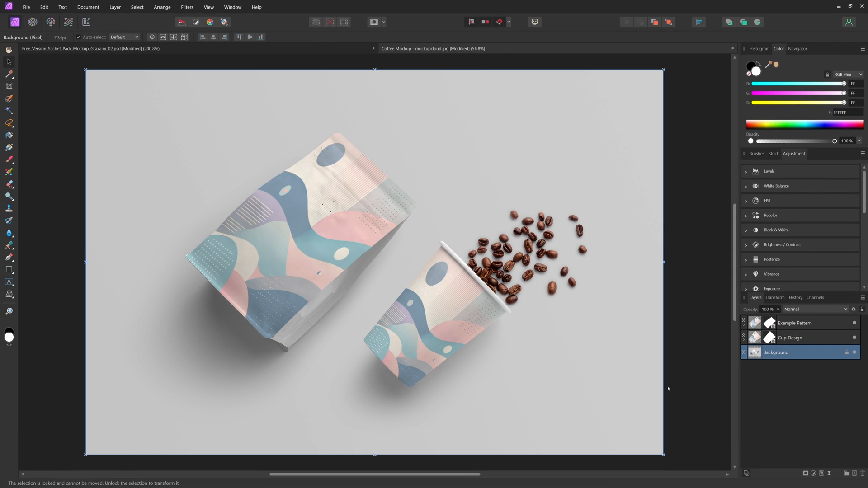